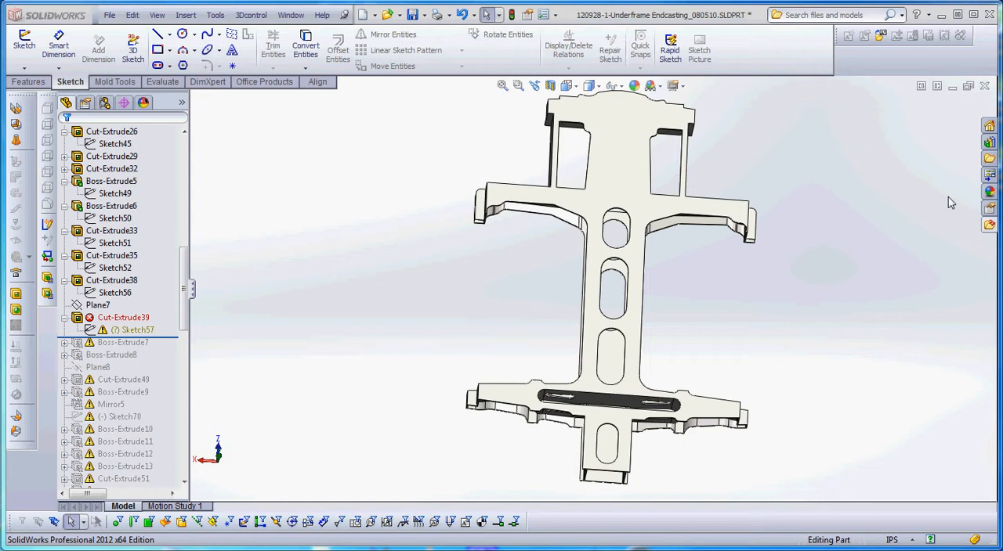
{"action": "mouse_move", "coordinate": [835, 360]}
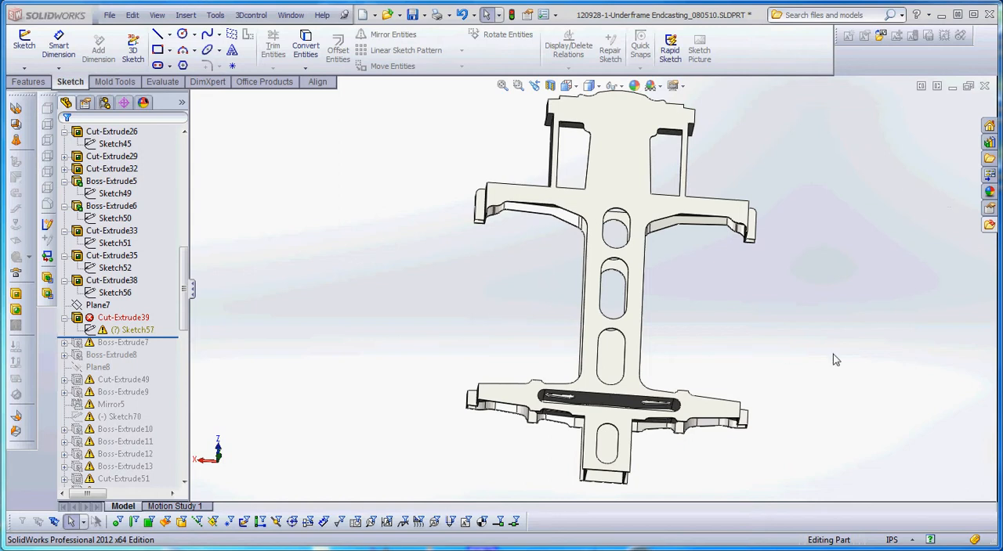
{"action": "mouse_move", "coordinate": [830, 357]}
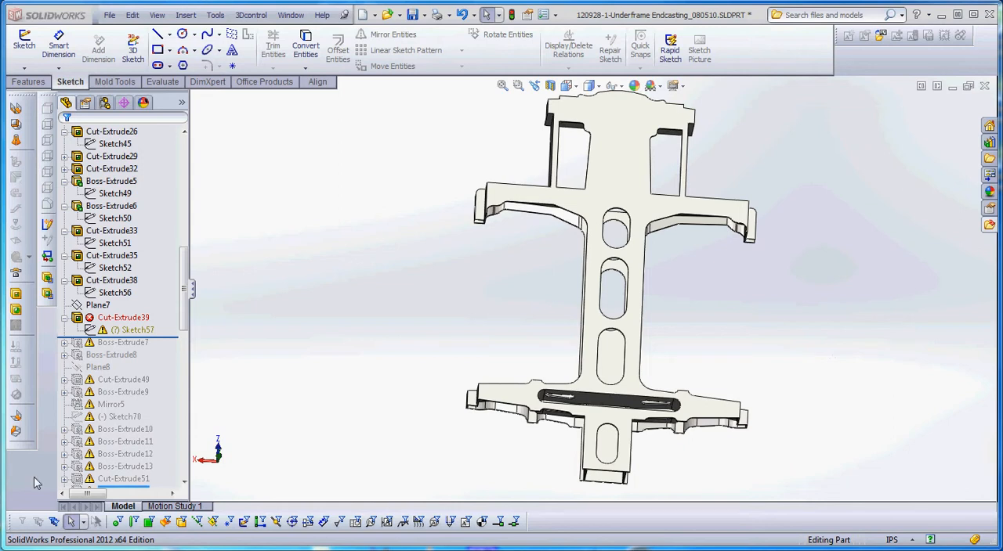
Edit Sketch57 under the failing Cut-Extrude39 from its right-click menu.
{"action": "left_click", "coordinate": [133, 329]}
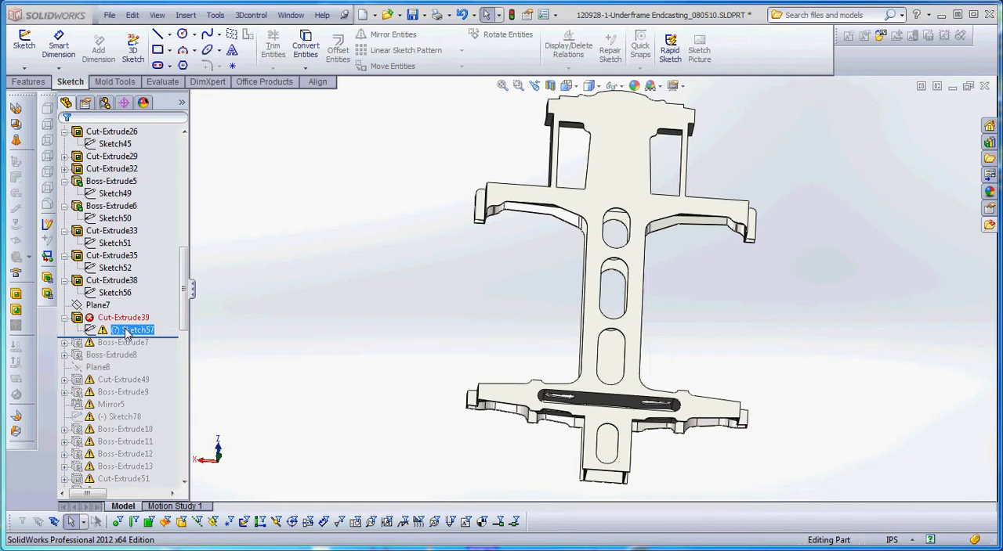
{"action": "right_click", "coordinate": [133, 329]}
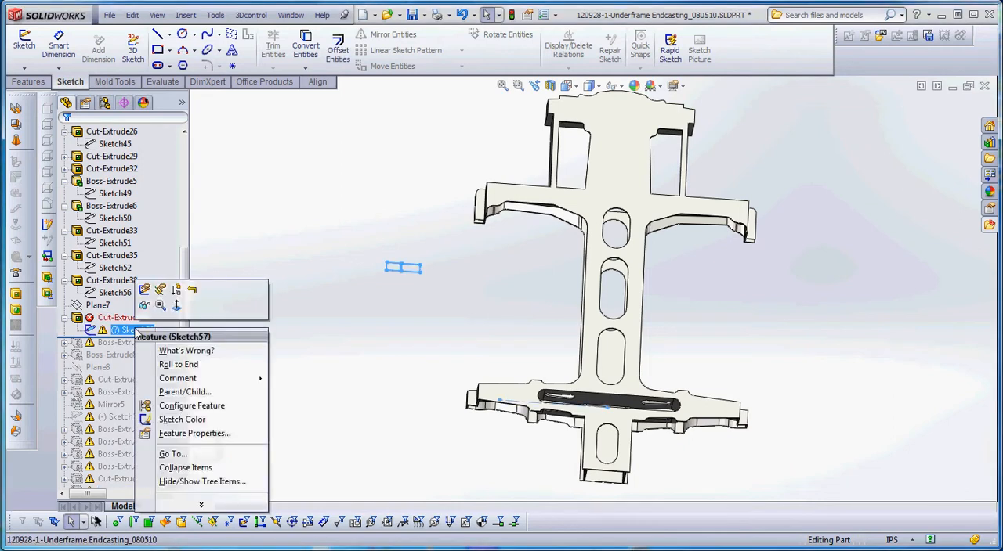
{"action": "mouse_move", "coordinate": [145, 291]}
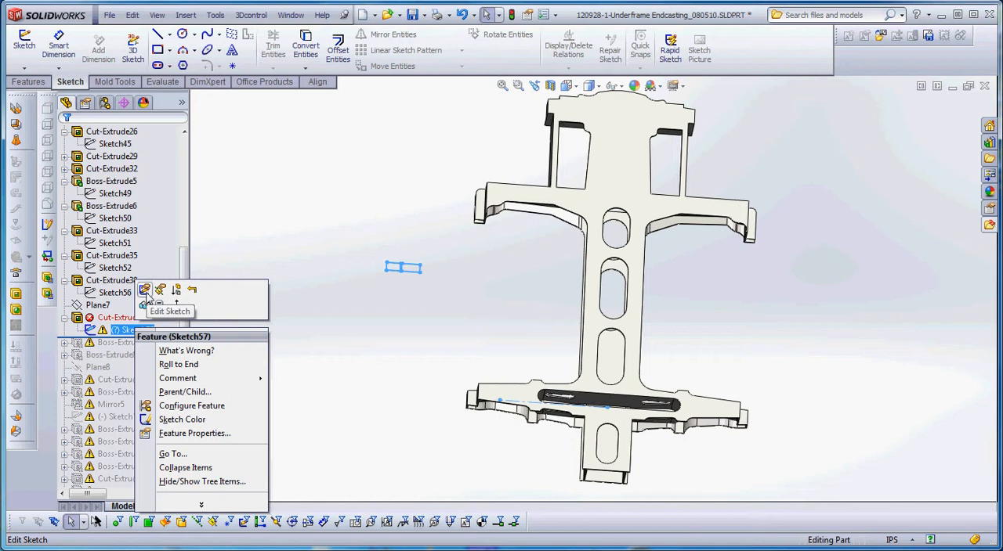
{"action": "left_click", "coordinate": [144, 290]}
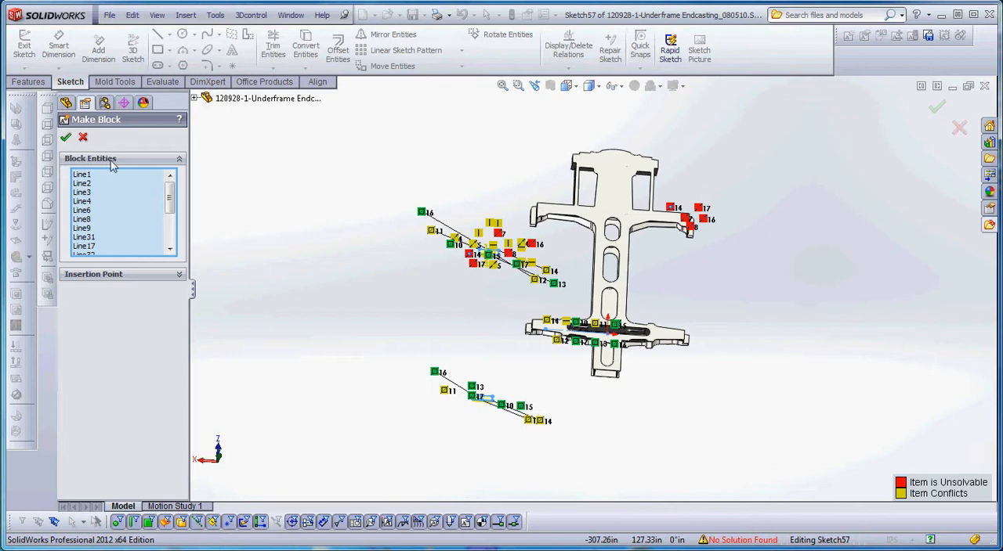
Make Block12-1 from Sketch57's lines and rotate it 270 degrees with Rotate Entities.
{"action": "left_click", "coordinate": [66, 138]}
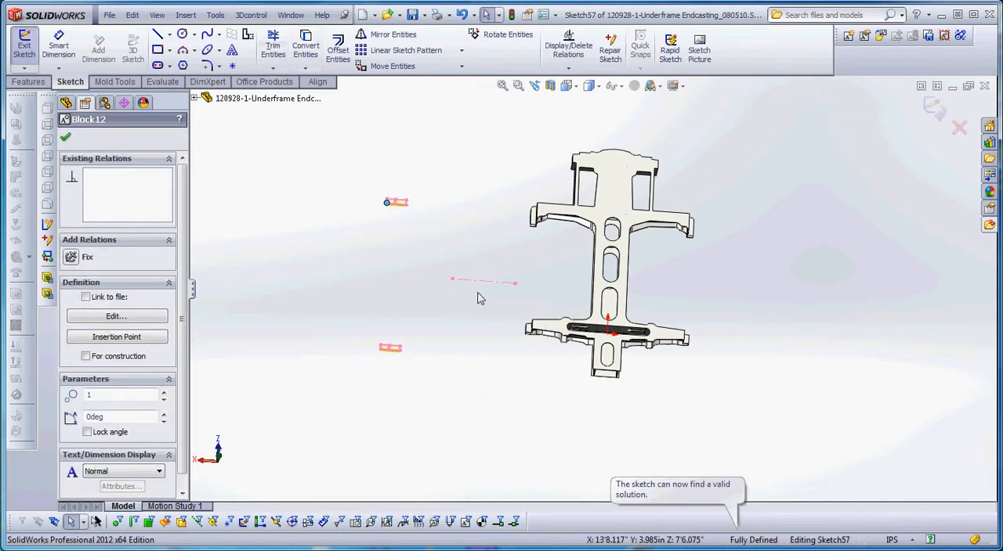
{"action": "mouse_move", "coordinate": [492, 301]}
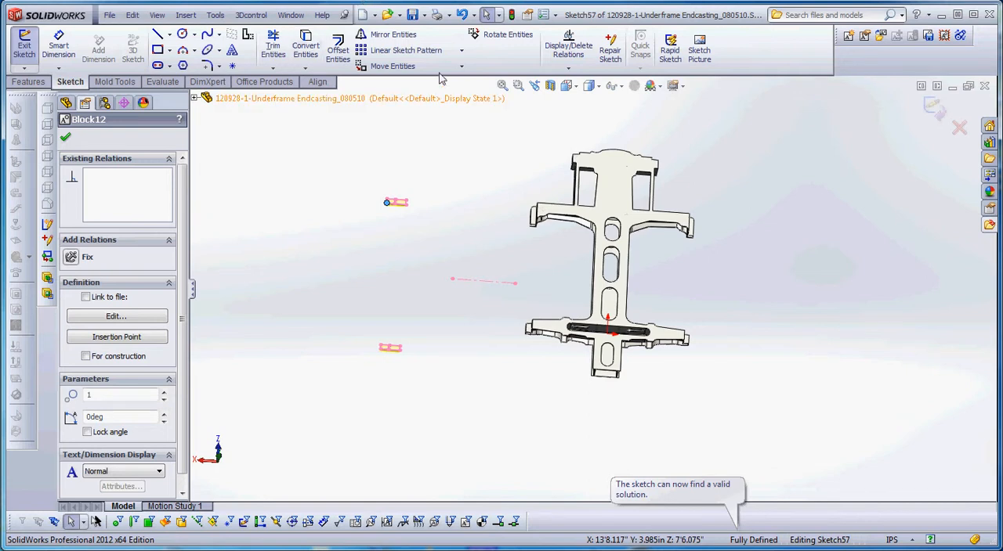
{"action": "left_click", "coordinate": [507, 34]}
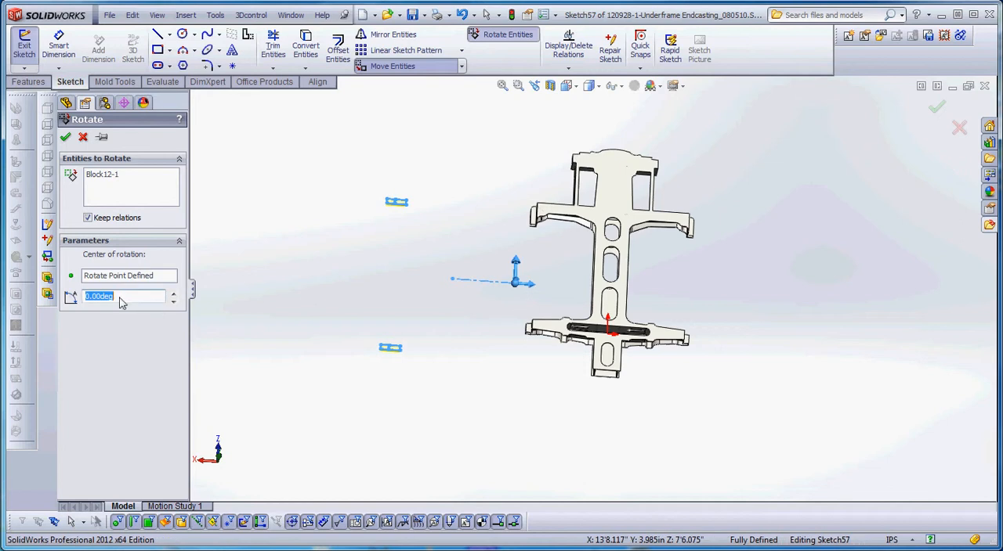
{"action": "type", "text": "270"}
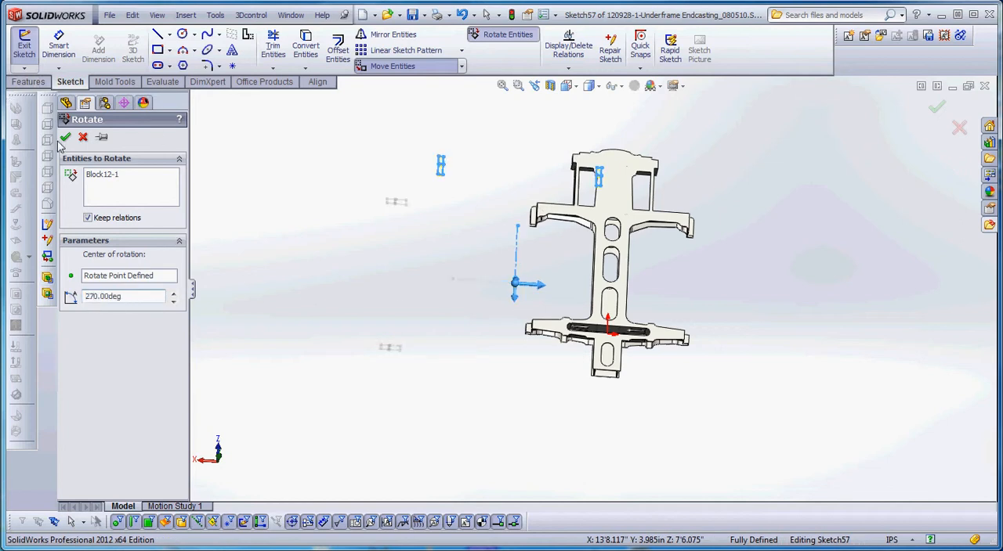
{"action": "left_click", "coordinate": [66, 138]}
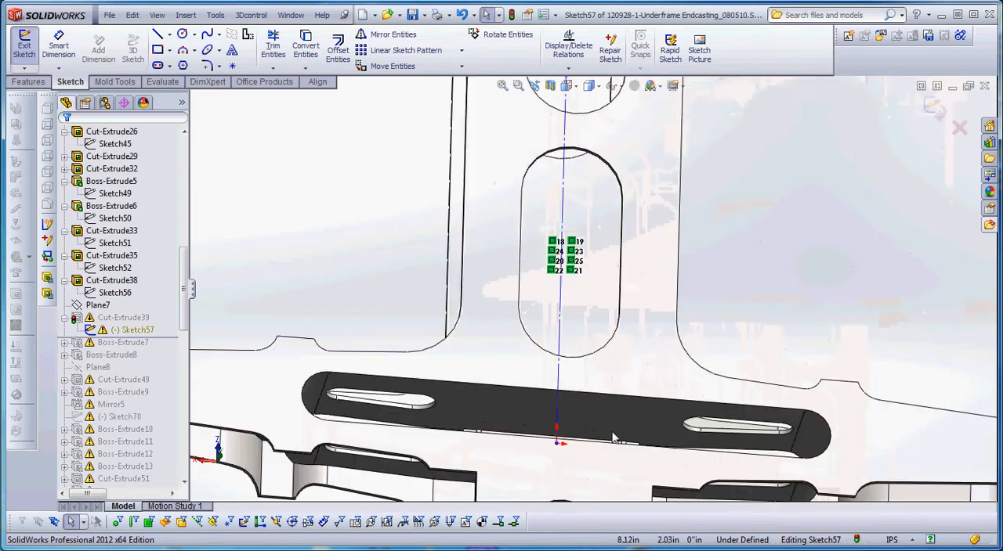
Exit Sketch57 and rebuild, leaving only Sketch29 and Sketch60 warnings.
{"action": "left_click", "coordinate": [564, 431]}
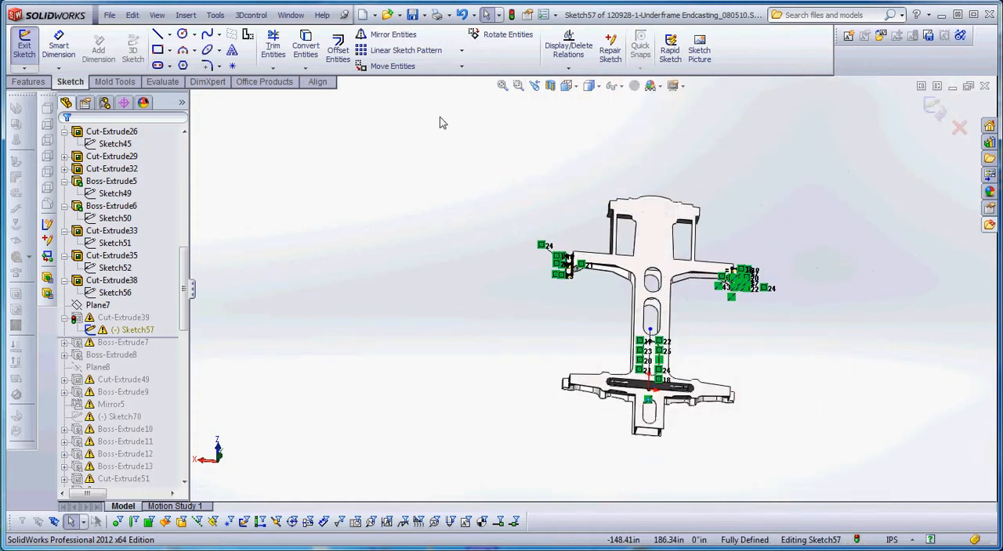
{"action": "left_click", "coordinate": [23, 47]}
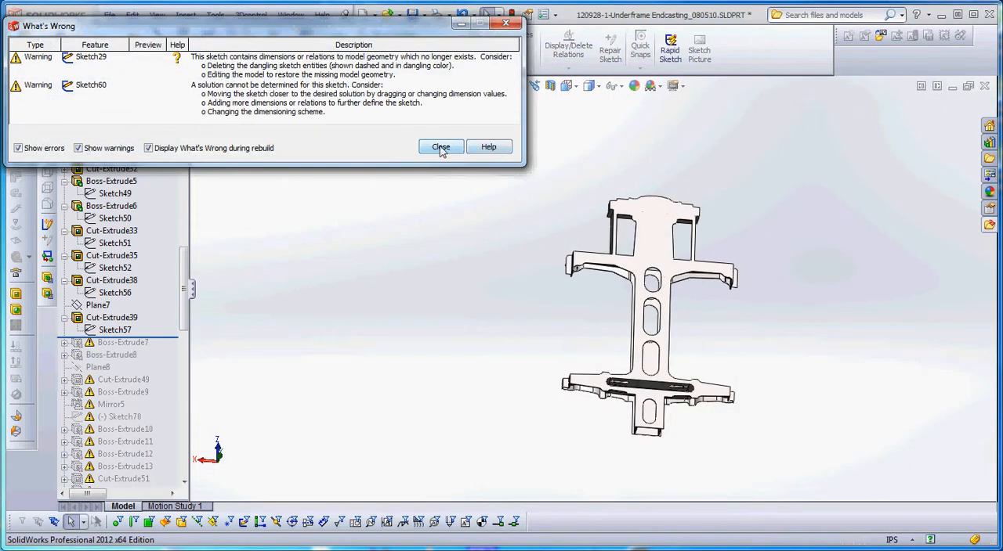
Dismiss the What's Wrong dialog and roll forward past Boss-Extrude7, Boss-Extrude8 and Plane8.
{"action": "left_click", "coordinate": [440, 148]}
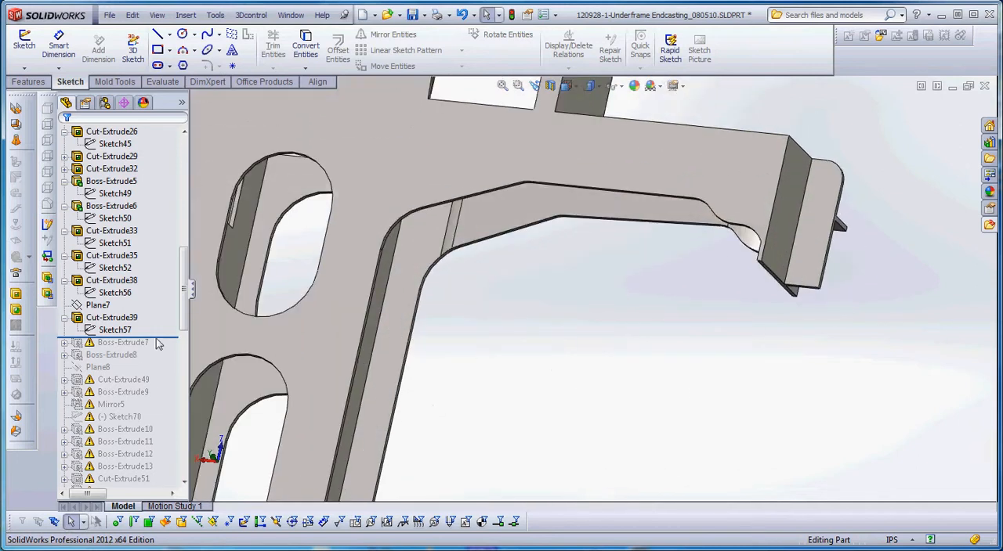
{"action": "left_click", "coordinate": [110, 354]}
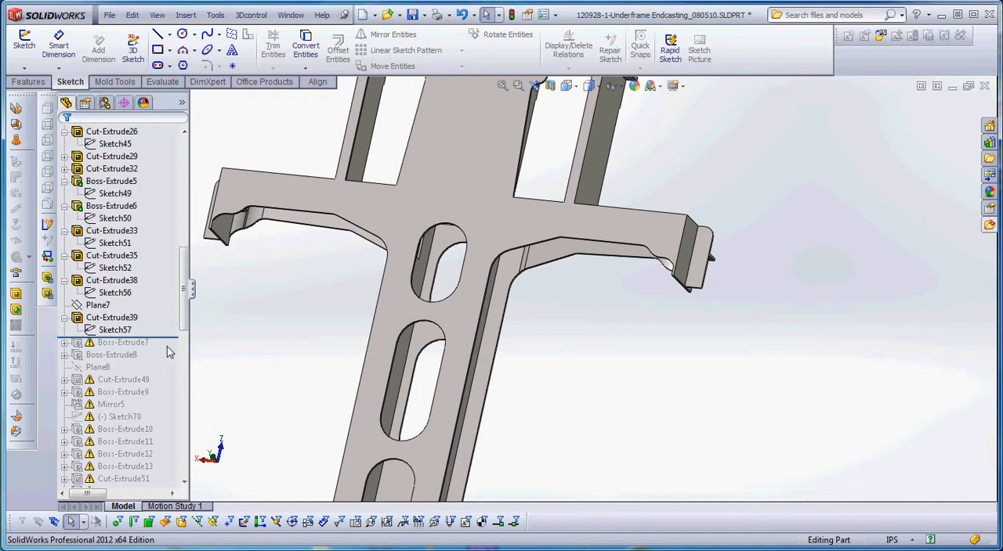
{"action": "mouse_move", "coordinate": [166, 345]}
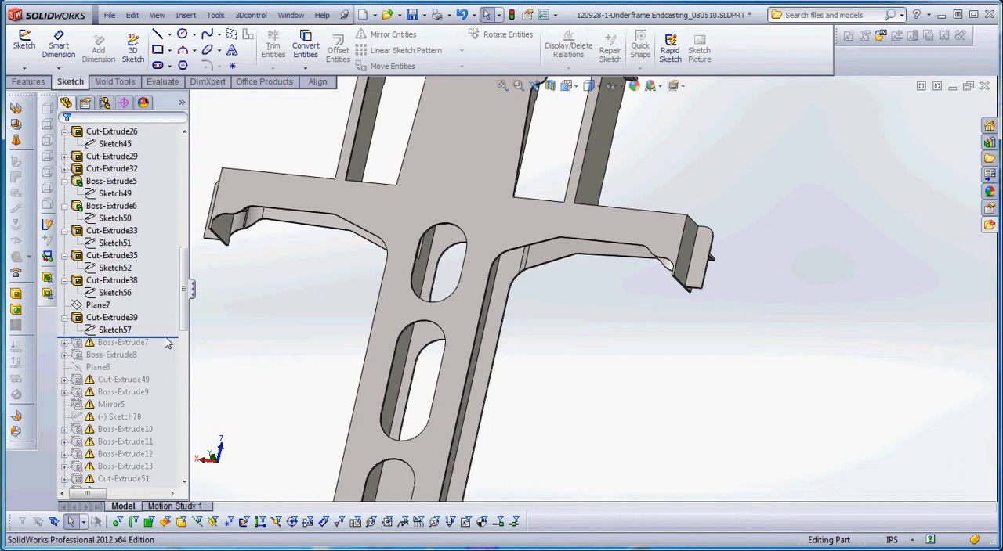
{"action": "mouse_move", "coordinate": [279, 354]}
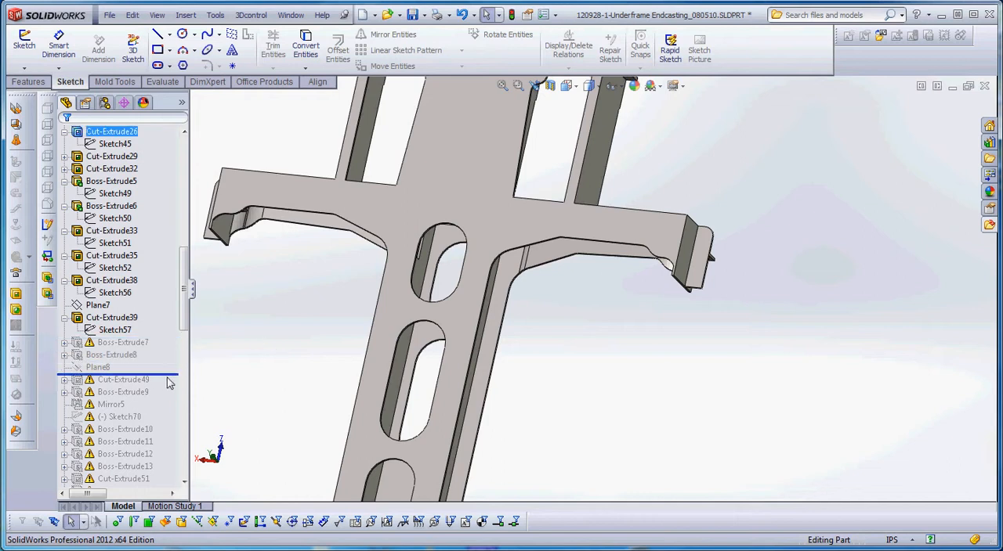
{"action": "left_click", "coordinate": [122, 342]}
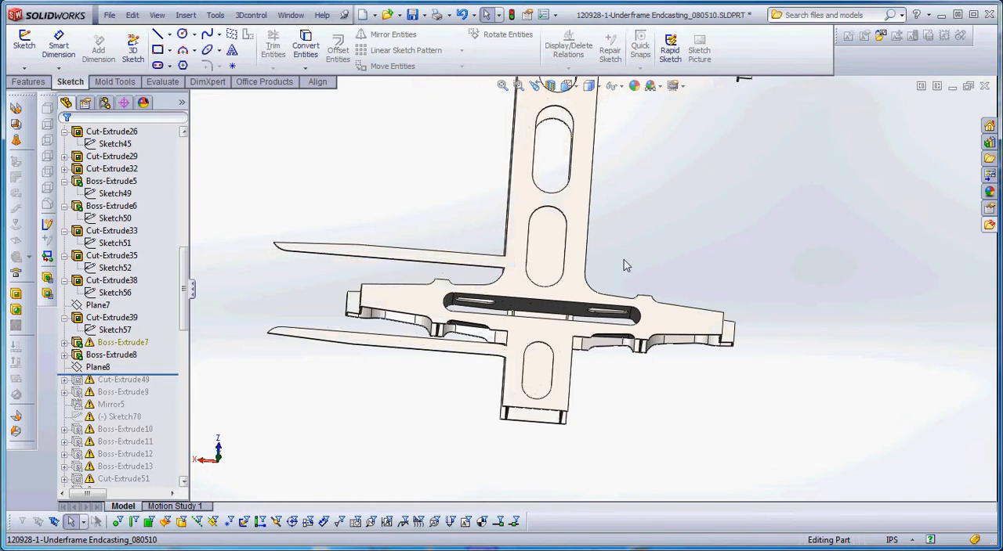
{"action": "mouse_move", "coordinate": [611, 245]}
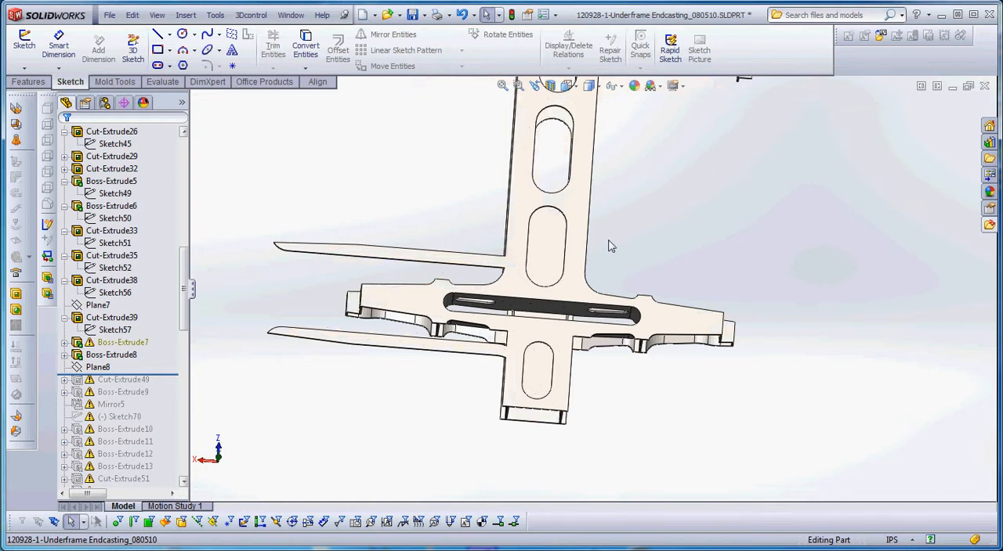